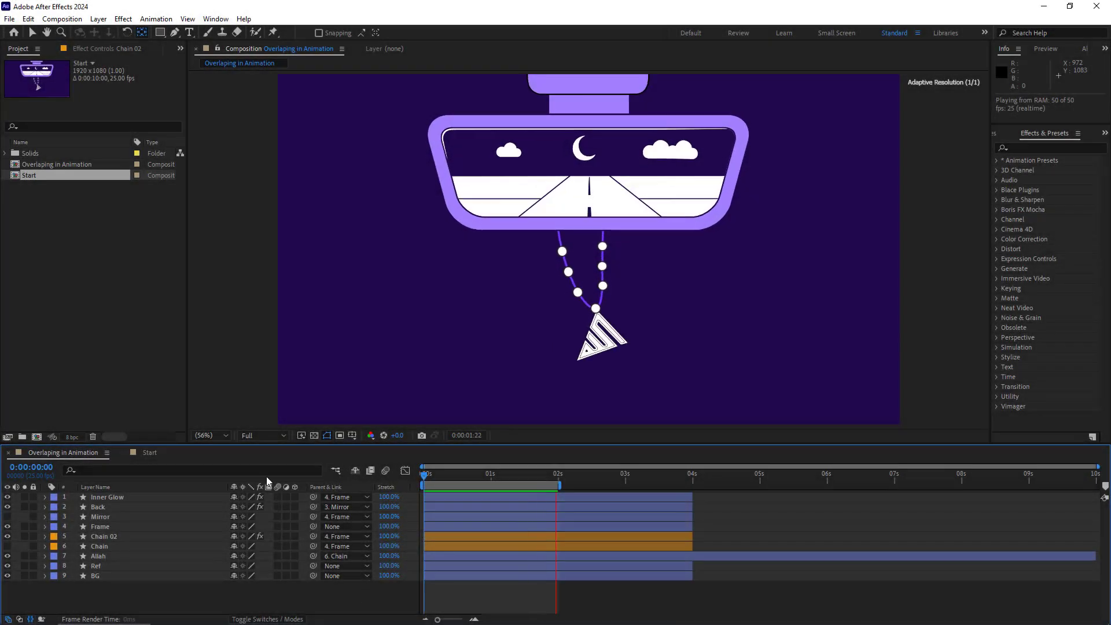
# - Switch the Timeline from the Overlapping in Animation comp to the Start composition
pyautogui.click(207, 435)
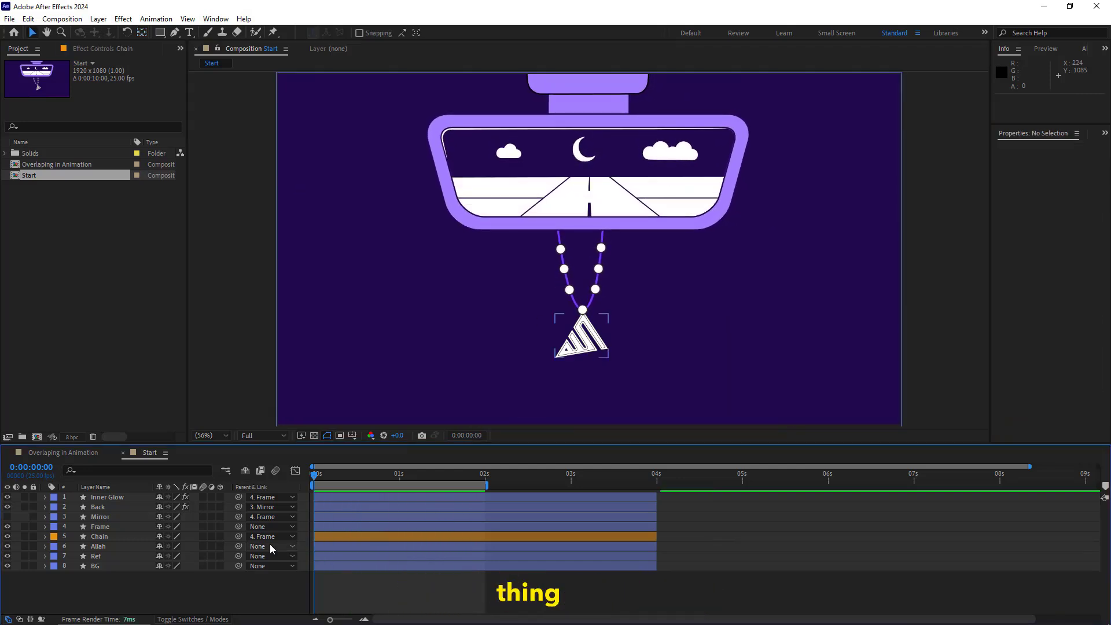
# - Key Chain rotation at -10°, +10°, then -10° at 2s, and preview the swing
pyautogui.click(271, 545)
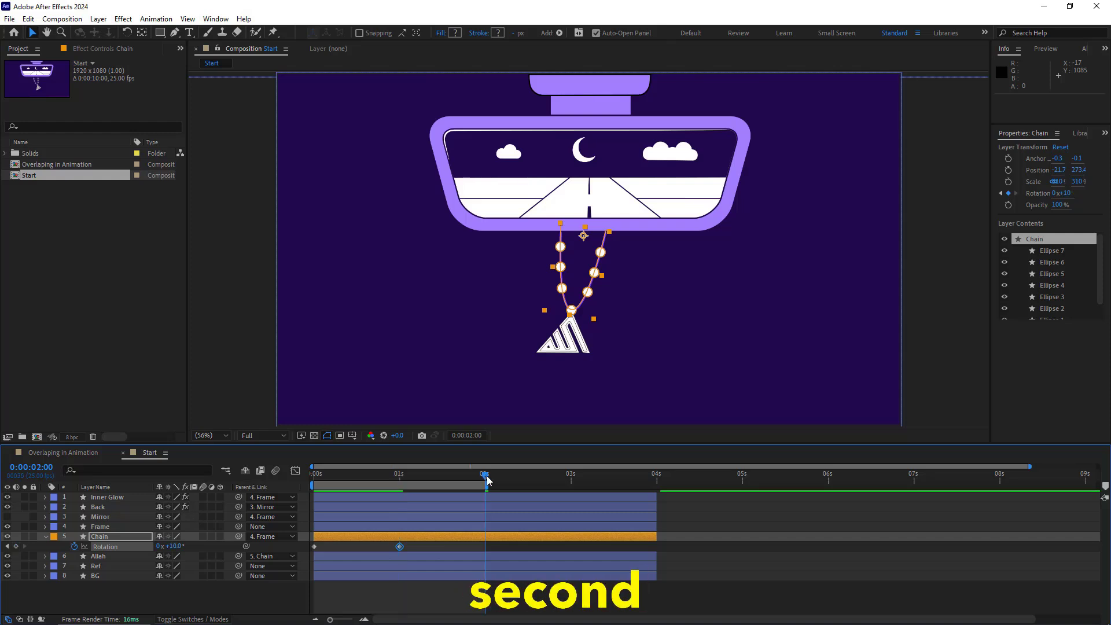
pyautogui.press('ctrl+c')
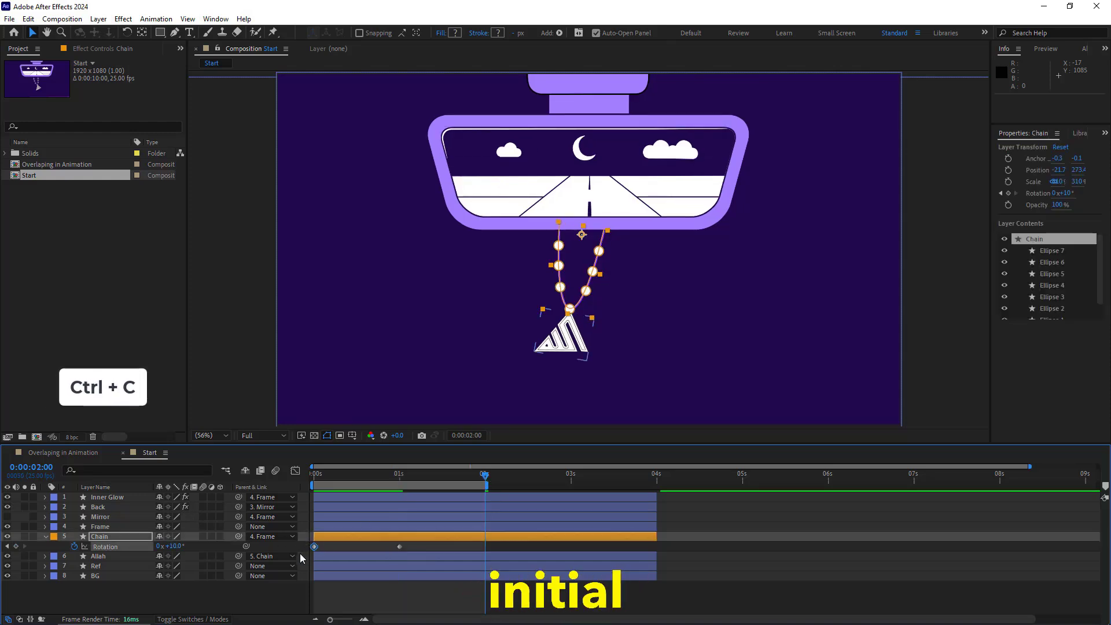
pyautogui.press('ctrl+v')
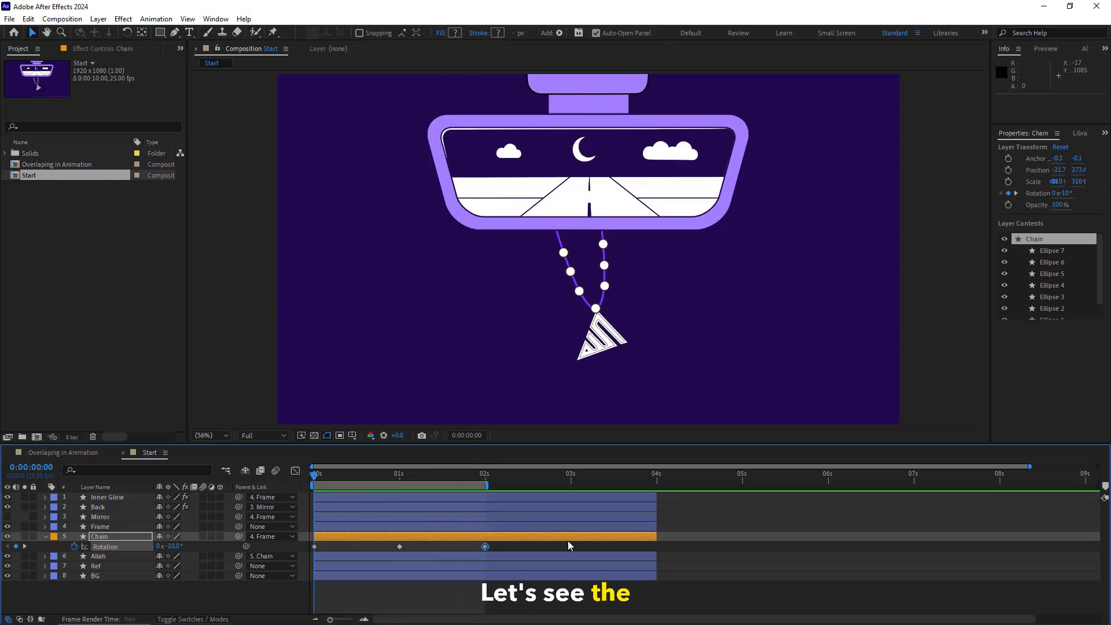
pyautogui.press('space')
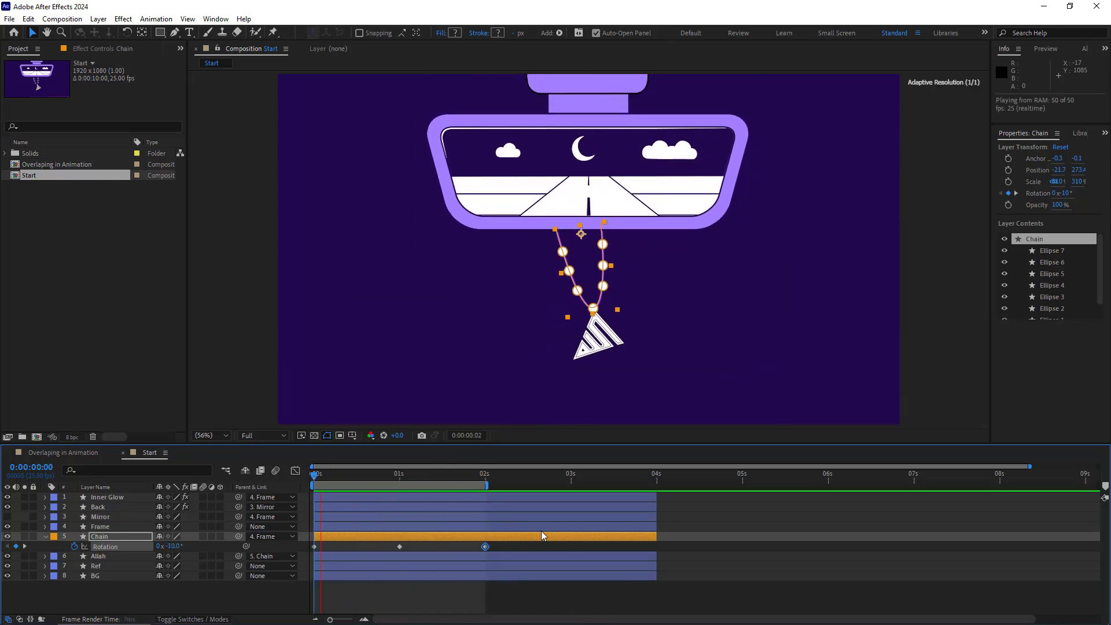
pyautogui.moveTo(311, 474)
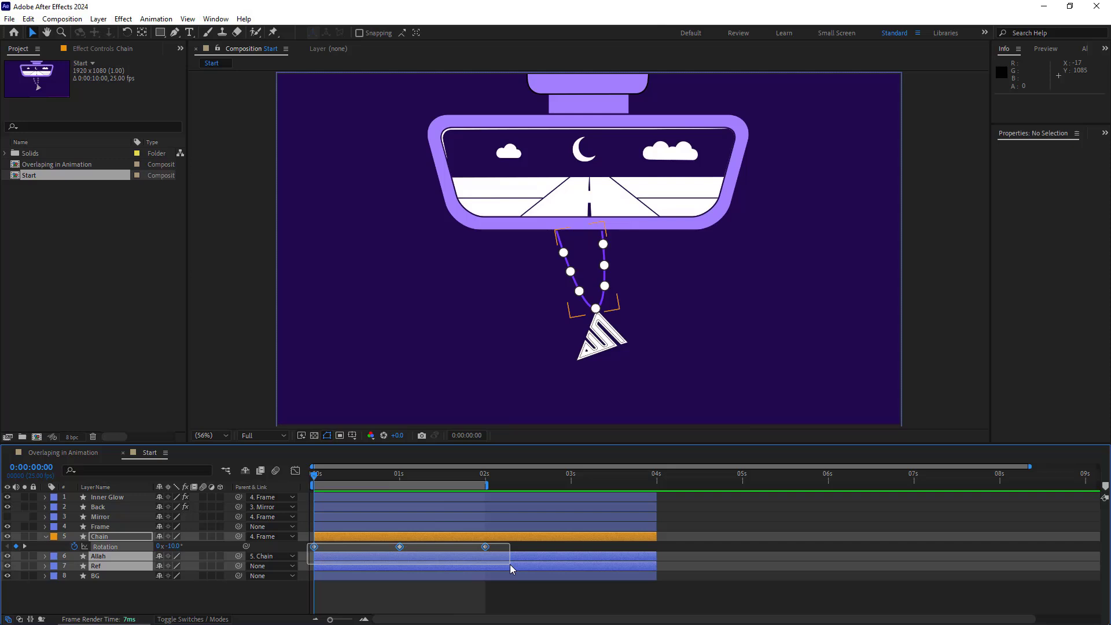
pyautogui.rightClick(485, 546)
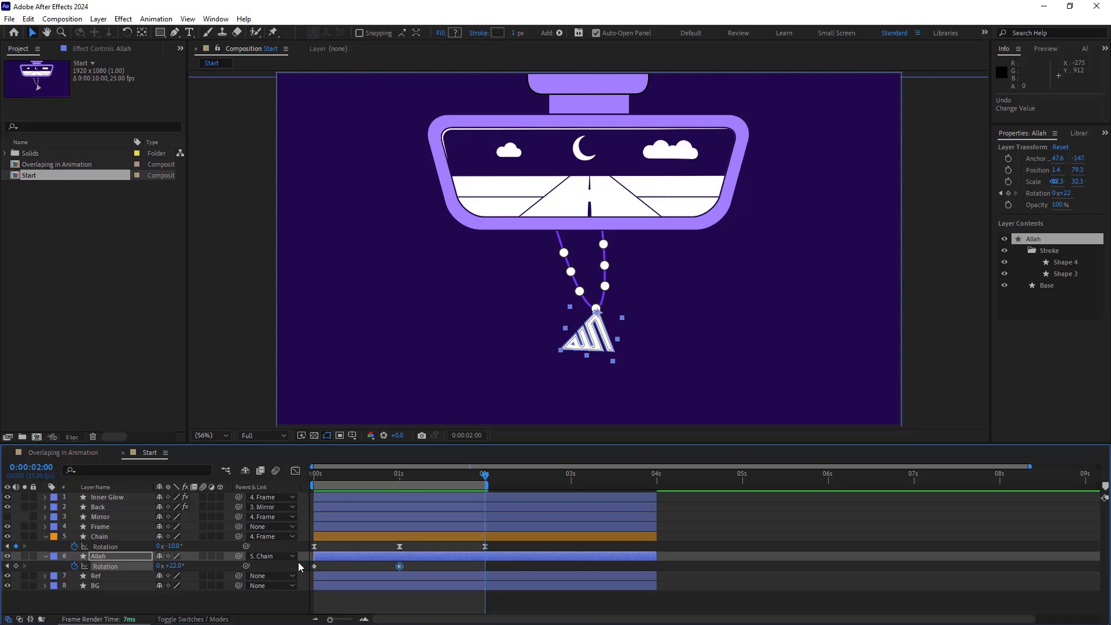
# - Key the Allah logo rotation to +22° at 1s and back to the start at 2s
pyautogui.press('ctrl+c')
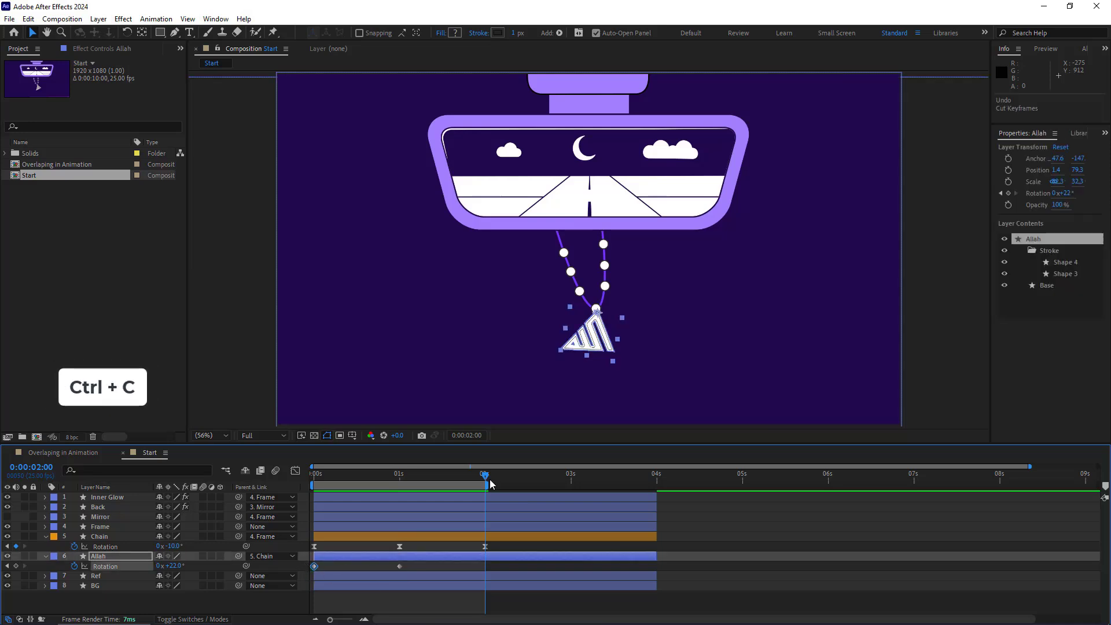
pyautogui.press('ctrl+v')
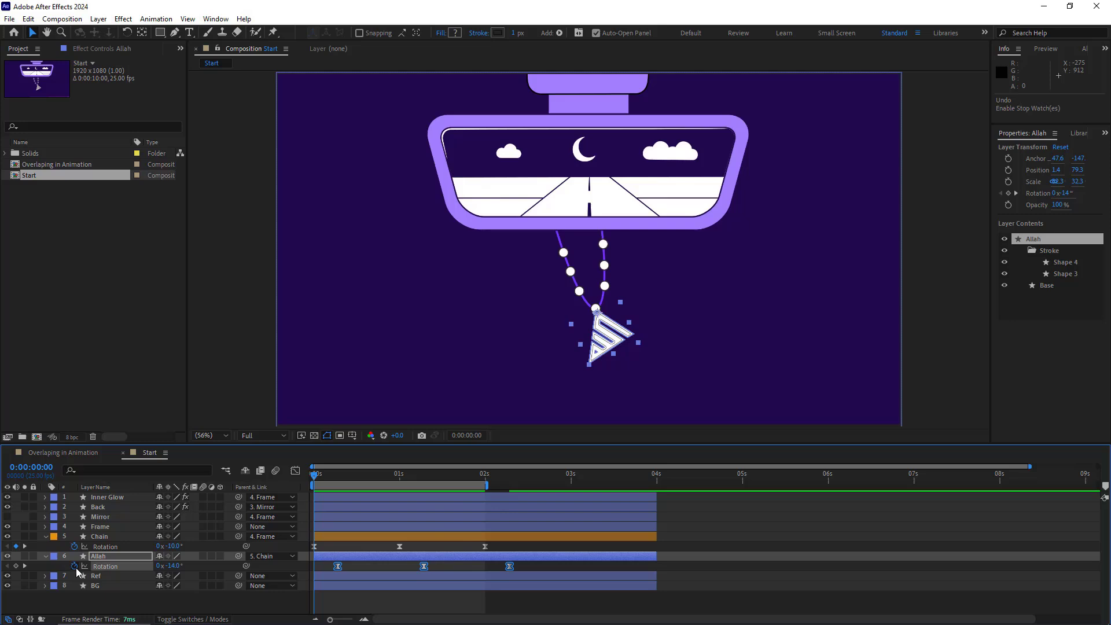
# - Add the expression loopIn(type = "cycle", numKeyframes = 0) to the logo's Rotation
pyautogui.click(199, 575)
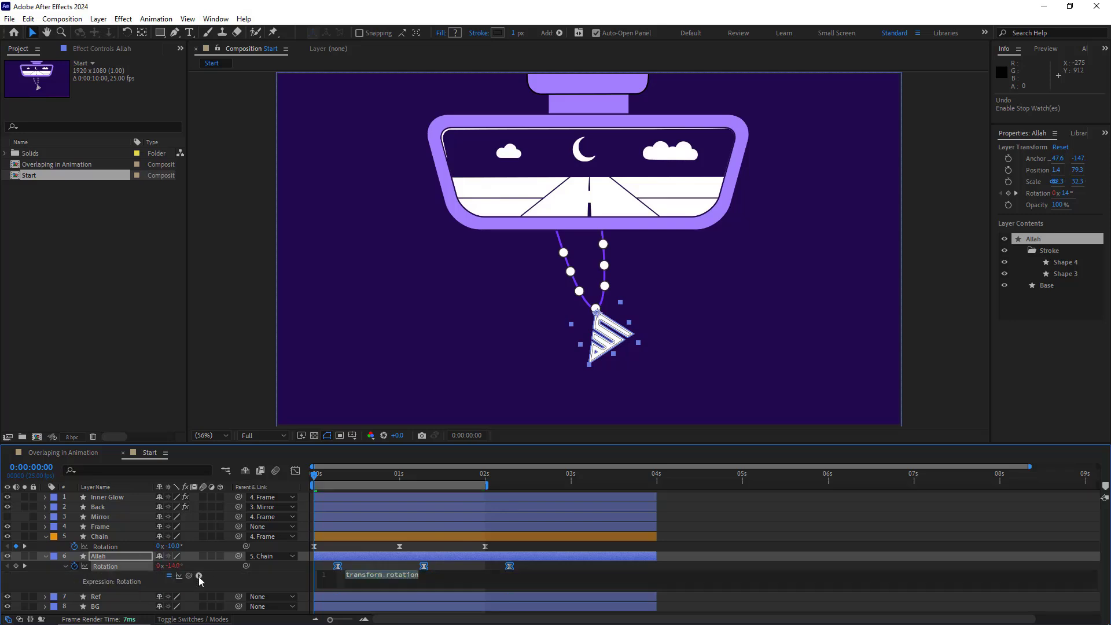
pyautogui.click(199, 575)
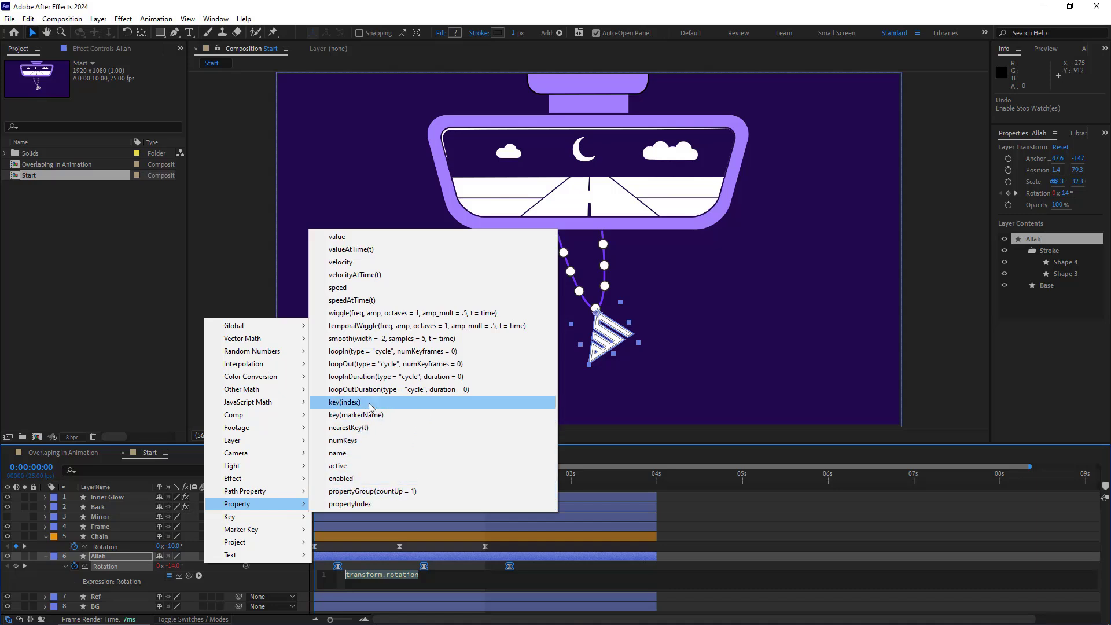
pyautogui.moveTo(388, 363)
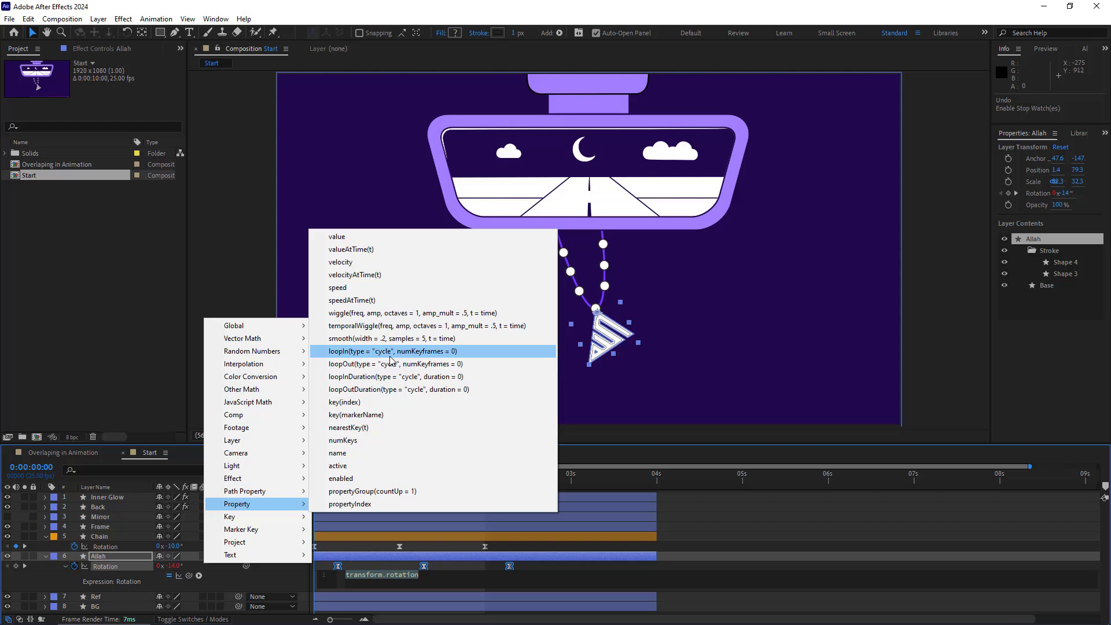
pyautogui.click(390, 350)
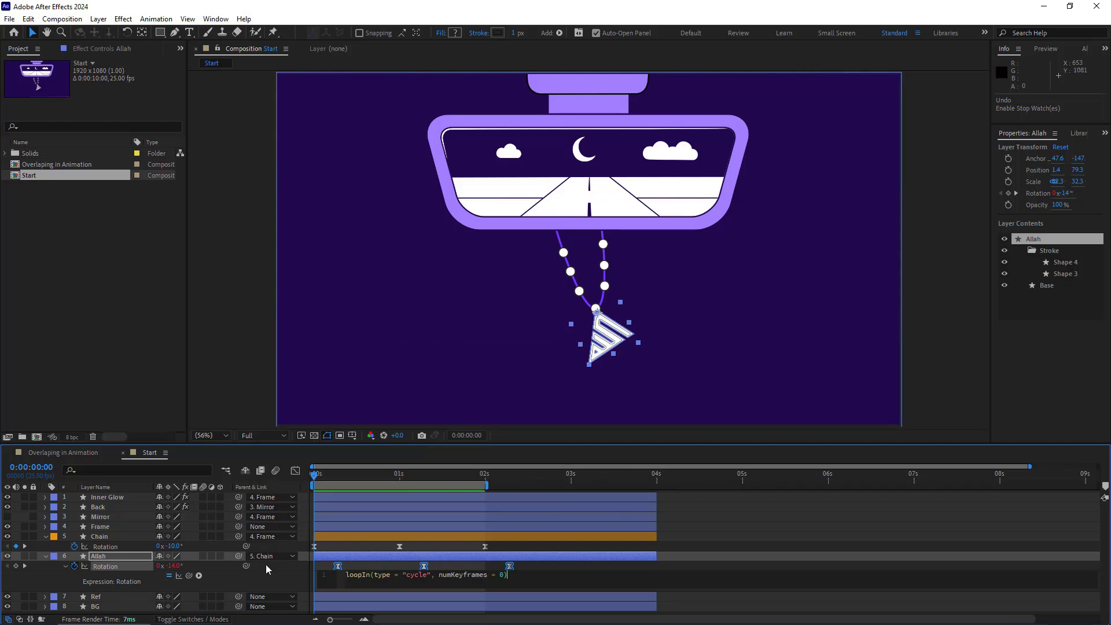
pyautogui.moveTo(280, 583)
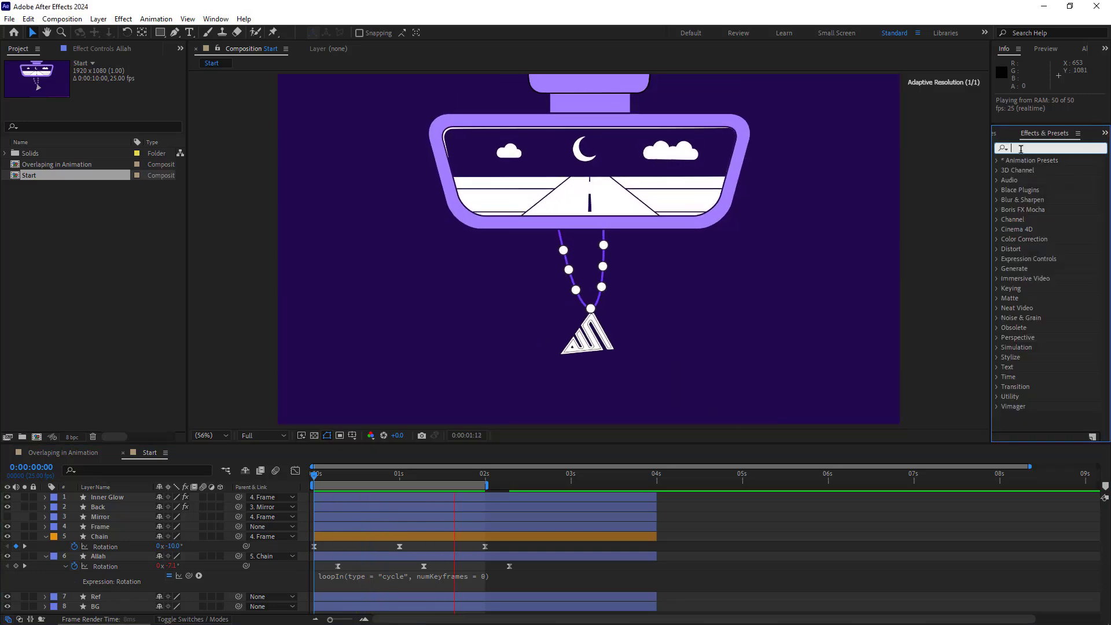
# - Apply CC Bend It to the Chain layer and duplicate it as Chain 2
pyautogui.write('bend')
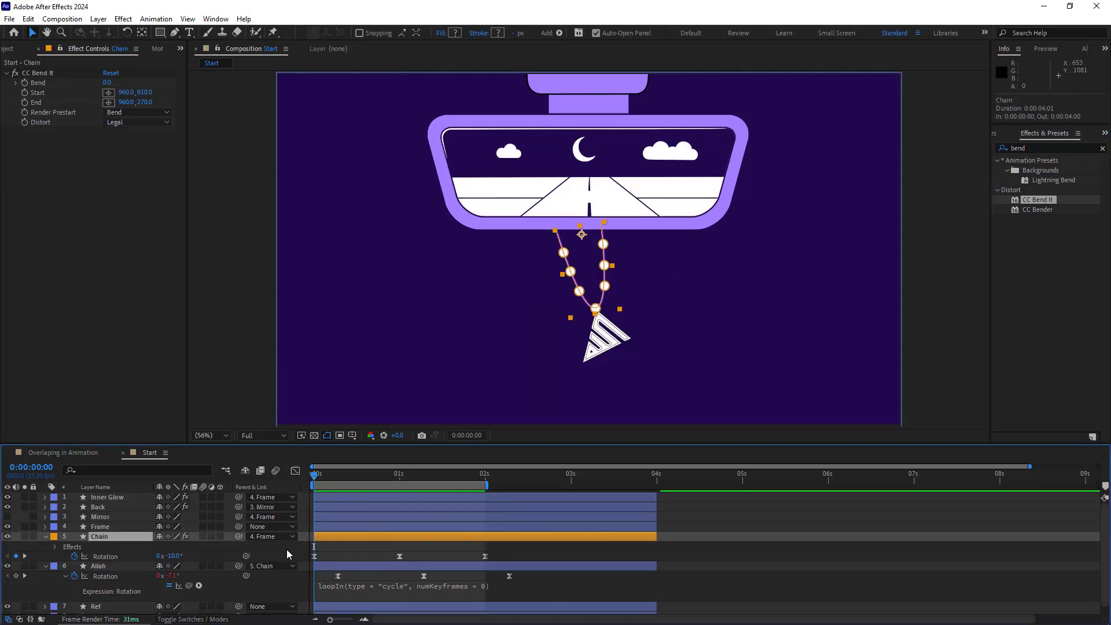
pyautogui.press('ctrl+d')
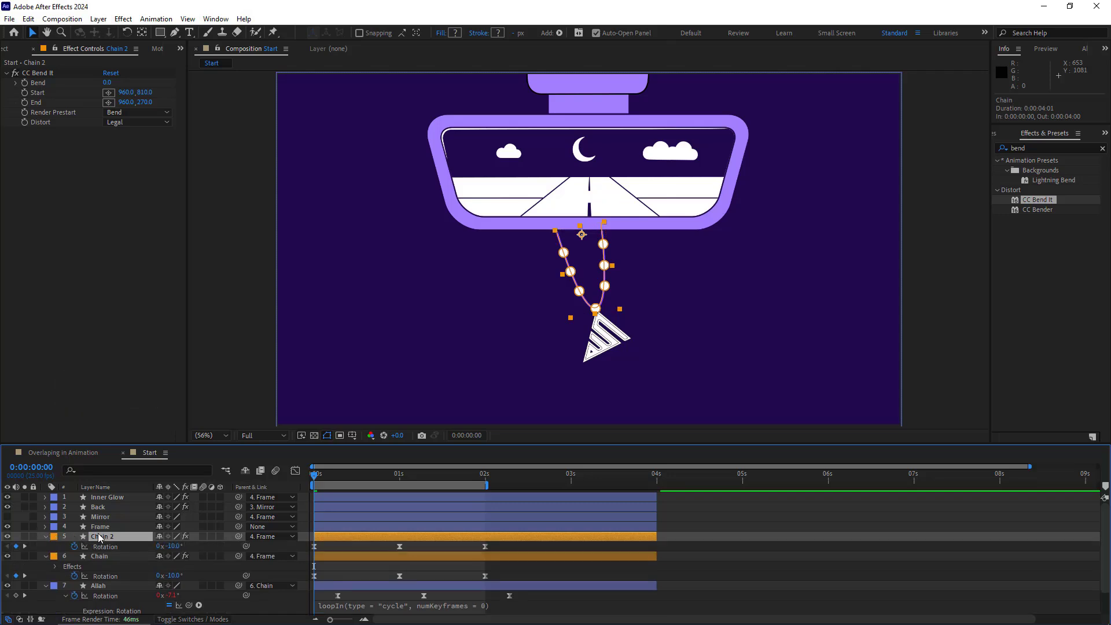
# - Clear Chain 2's rotation keys, place the bend start/end points, and enable Bend keyframing
pyautogui.press('u')
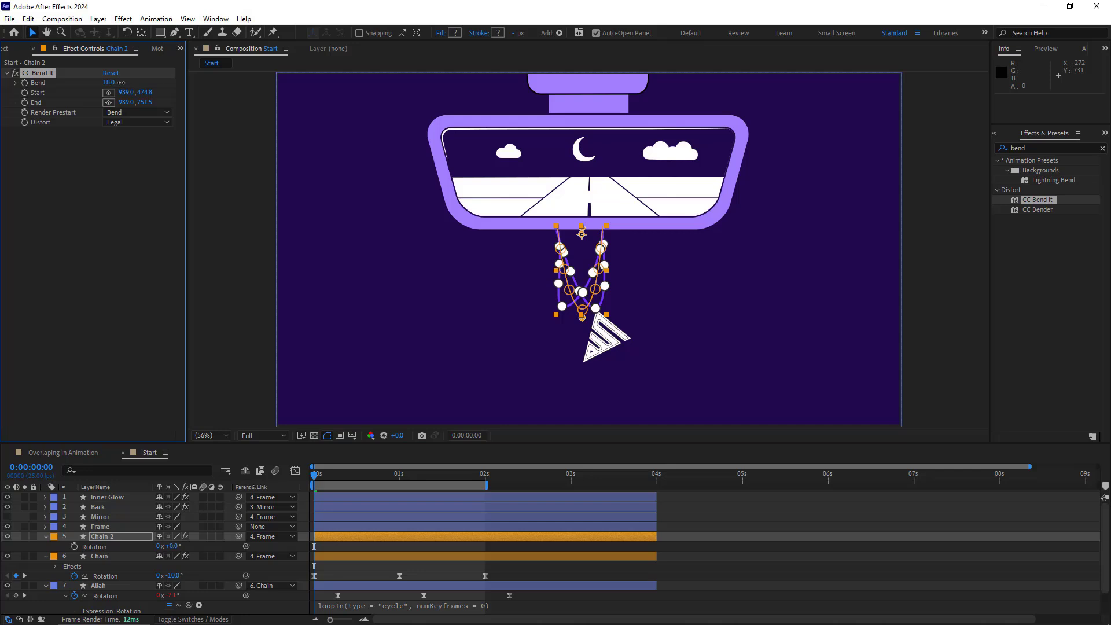
pyautogui.click(110, 82)
pyautogui.write('-11')
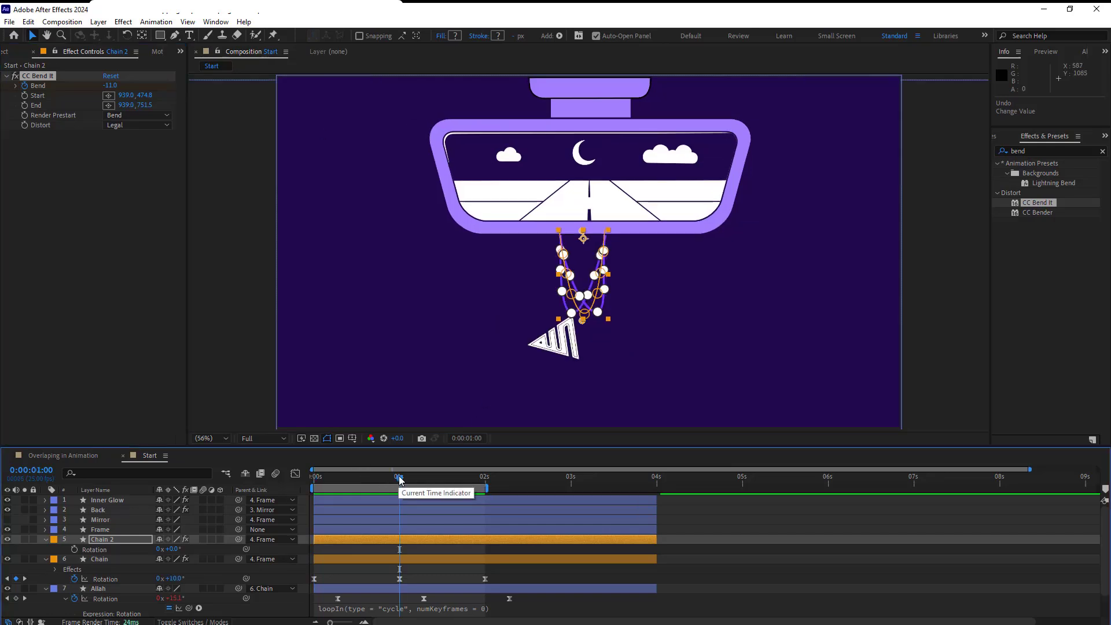
pyautogui.moveTo(325, 373)
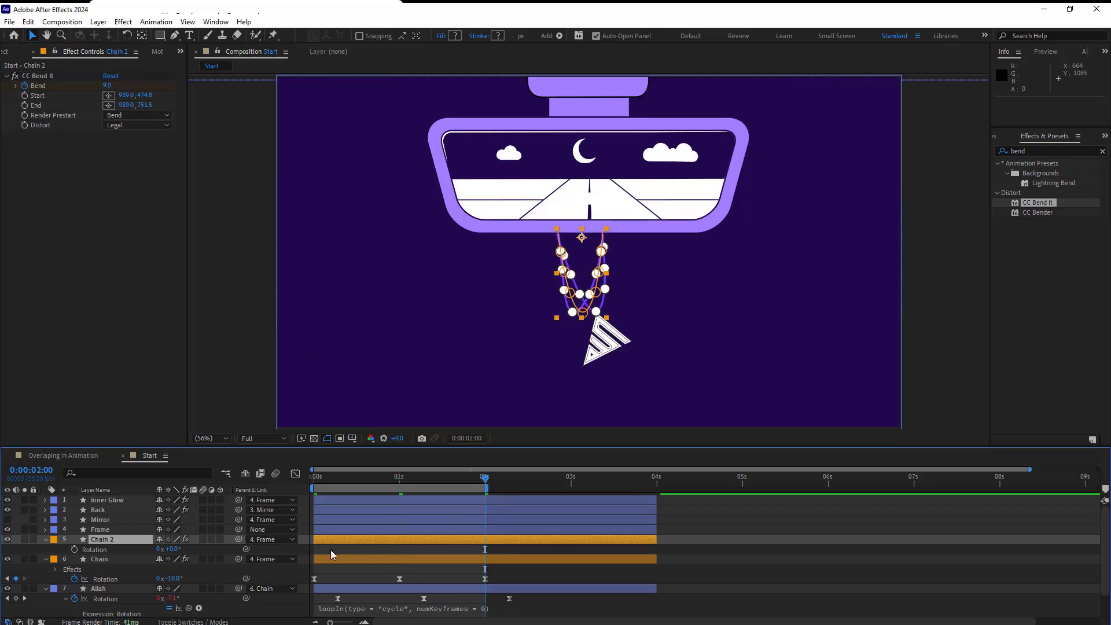
# - Repeat Chain 2's starting Bend value at 2s and apply Easy Ease to the Bend keyframes
pyautogui.press('ctrl+c')
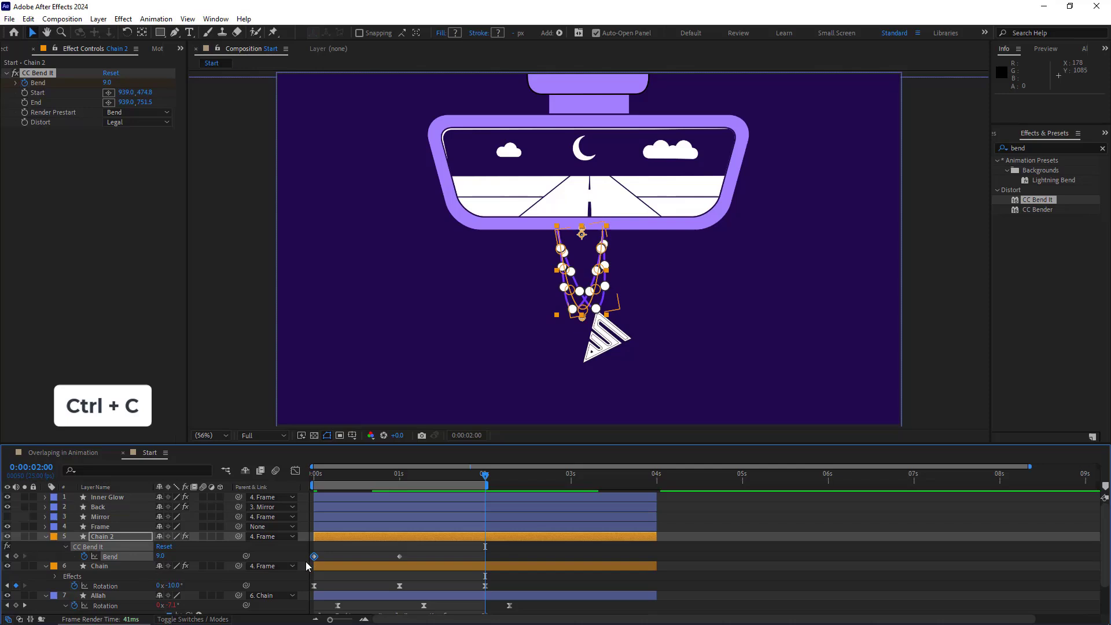
pyautogui.press('ctrl+v')
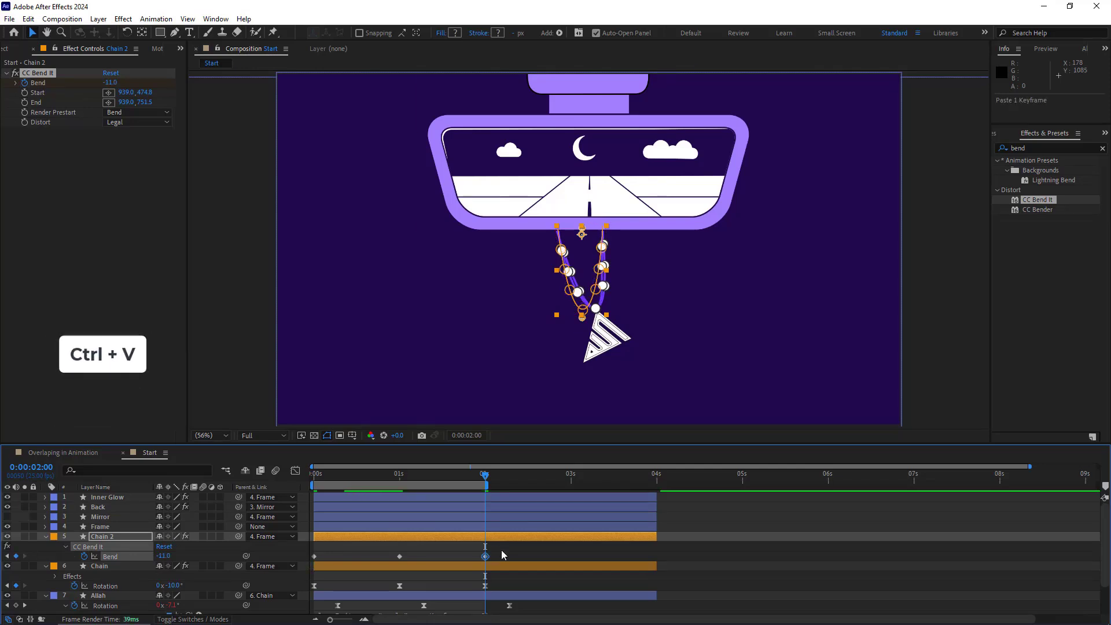
pyautogui.rightClick(314, 557)
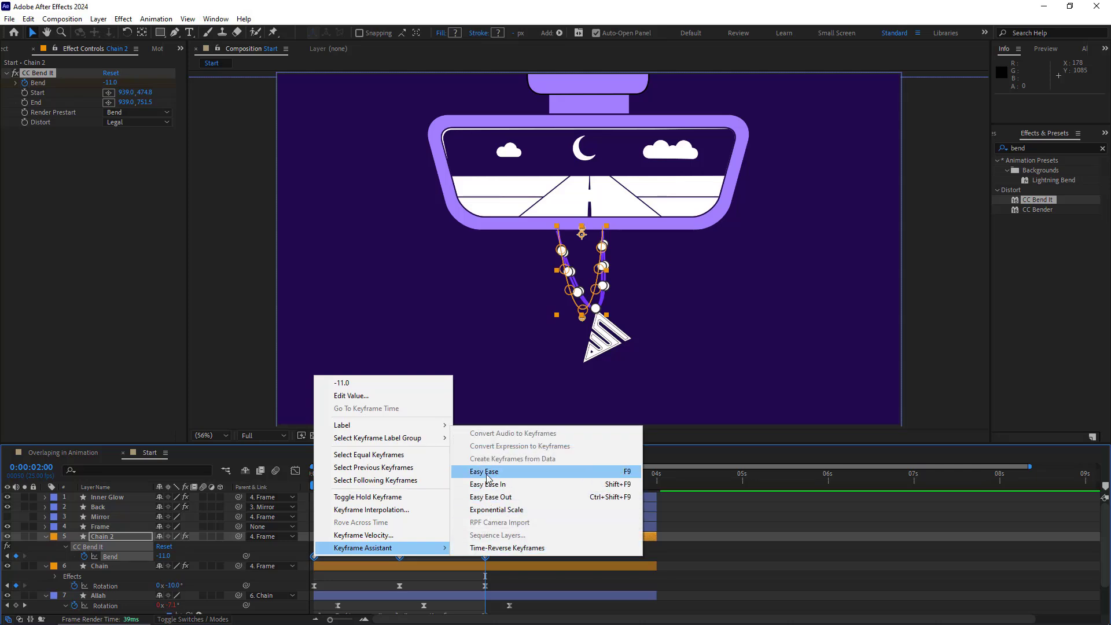
pyautogui.click(483, 471)
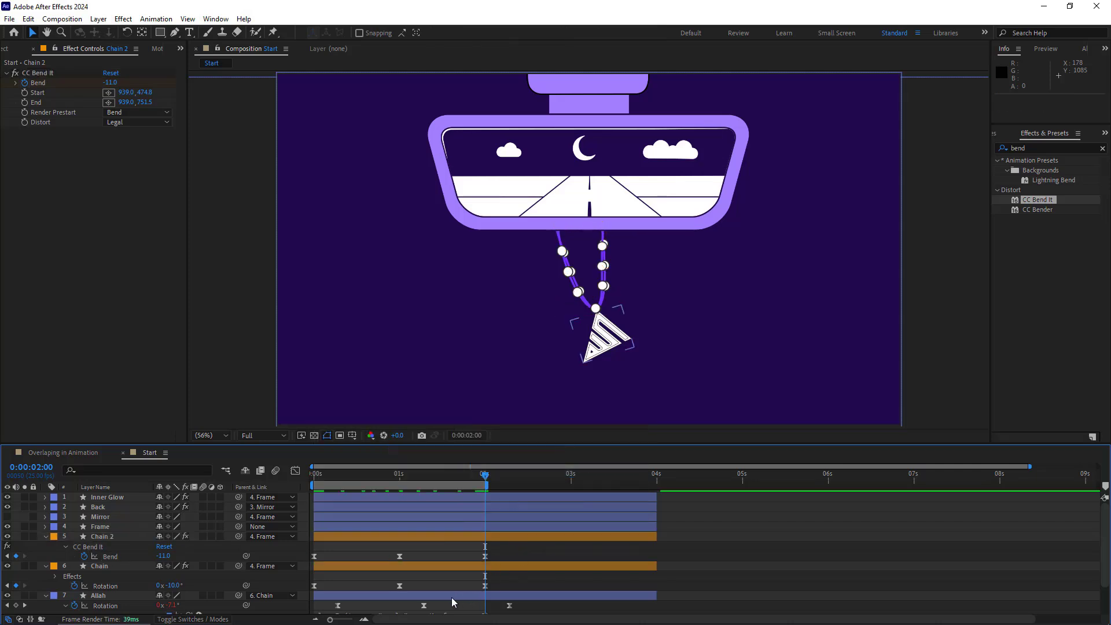